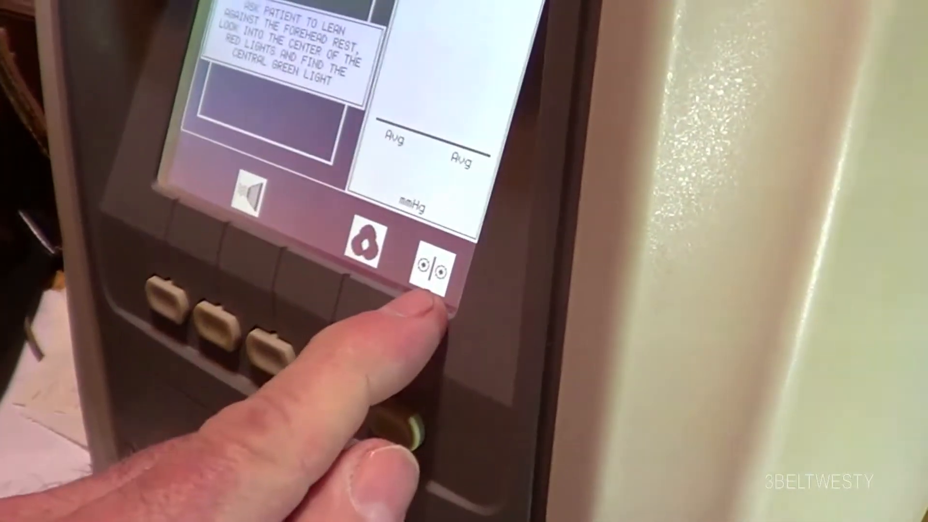
- Leave the patient test screen for the instrument's main menu via the rightmost soft key
{"action": "left_click", "coordinate": [434, 263]}
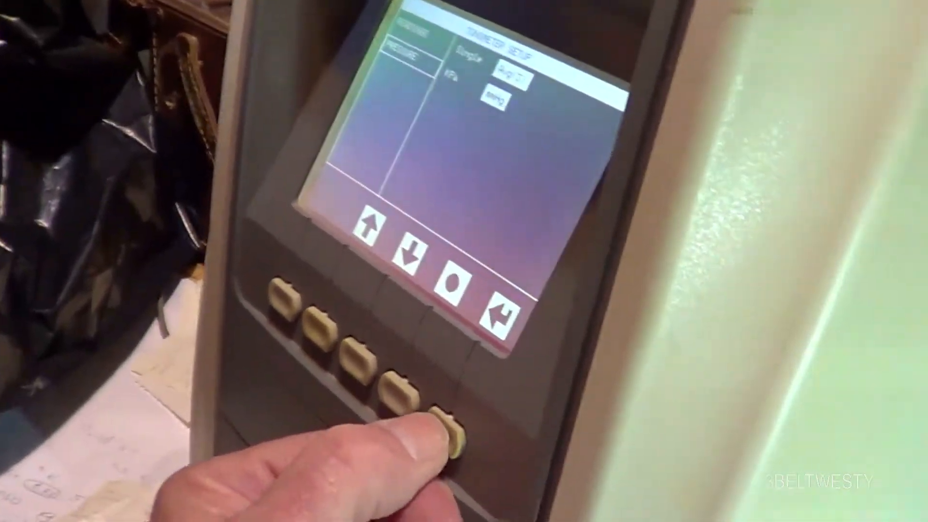
- Advance to the tone, language, sleep and contrast page; sound on, sleep 10, contrast mid-level
{"action": "left_click", "coordinate": [438, 432]}
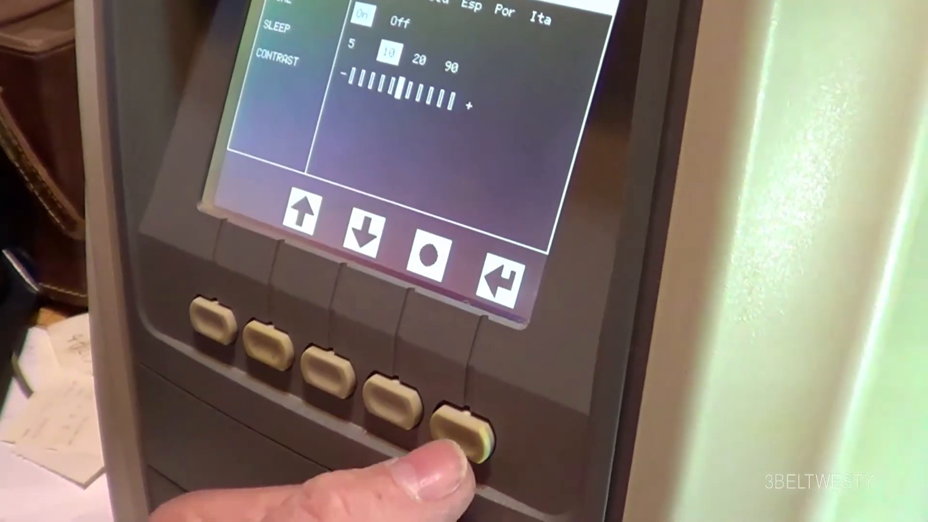
- Return through the main menu to the patient measurement screen with empty right/left readings
{"action": "left_click", "coordinate": [468, 438]}
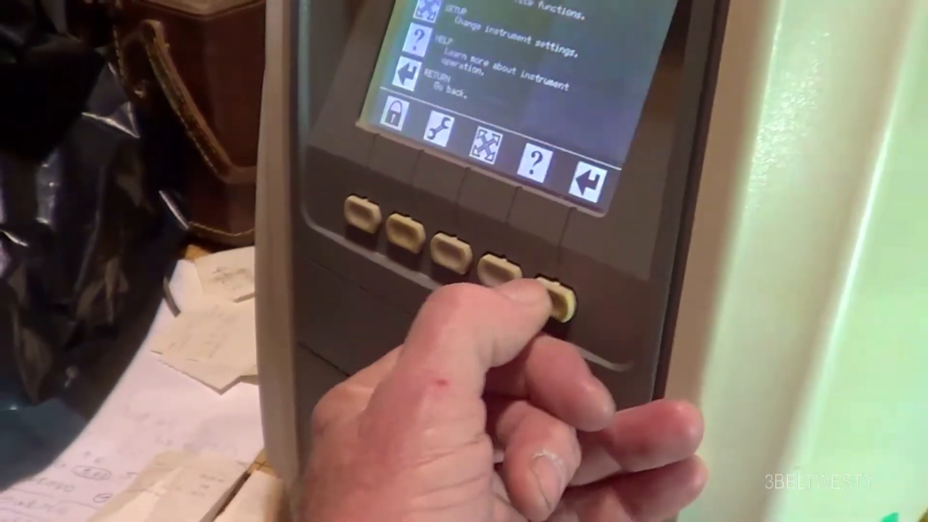
{"action": "left_click", "coordinate": [550, 296]}
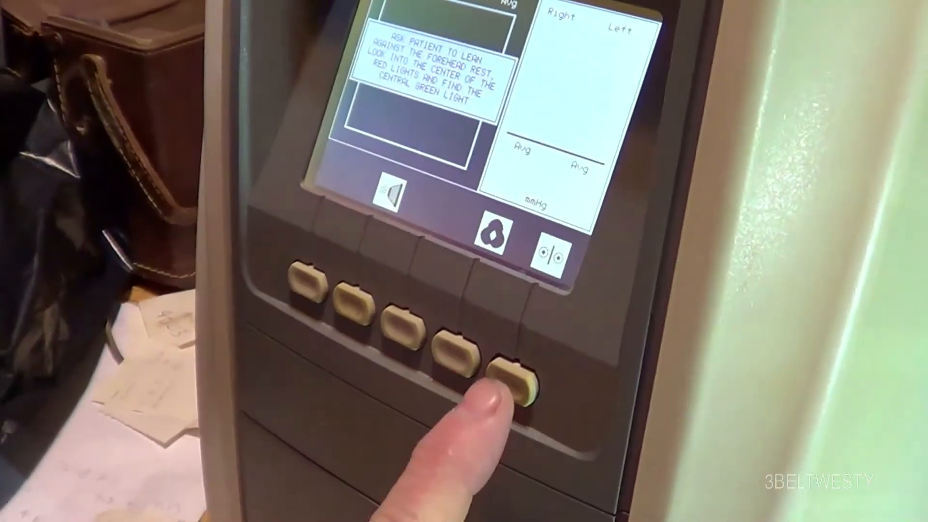